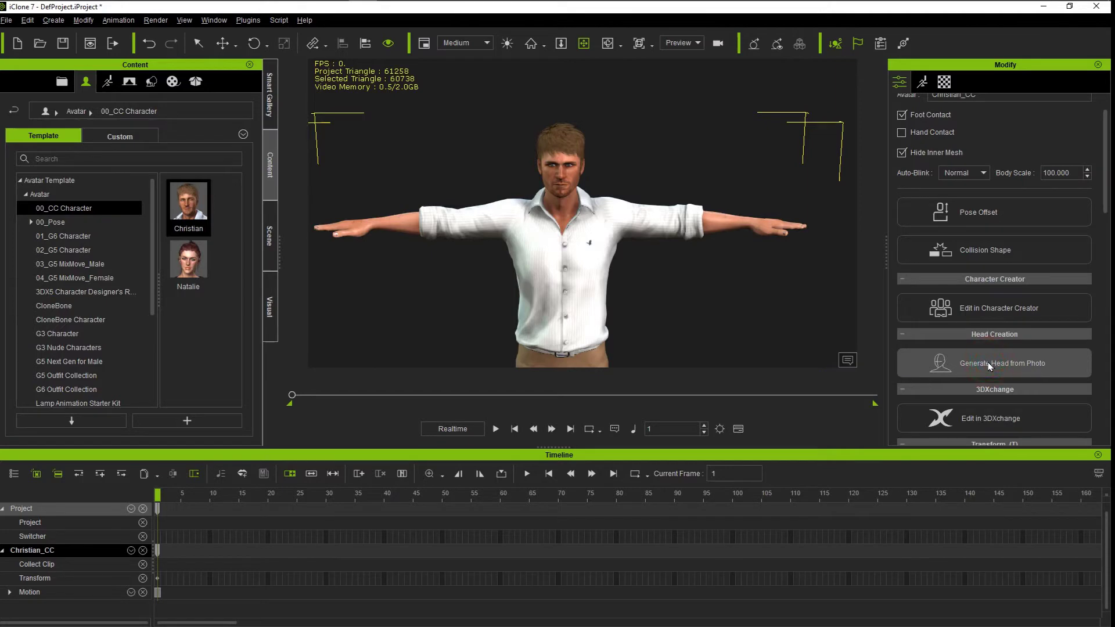
Launch Generate Head from Photo for Christian from iClone's Head Creation section
{"action": "left_click", "coordinate": [994, 362]}
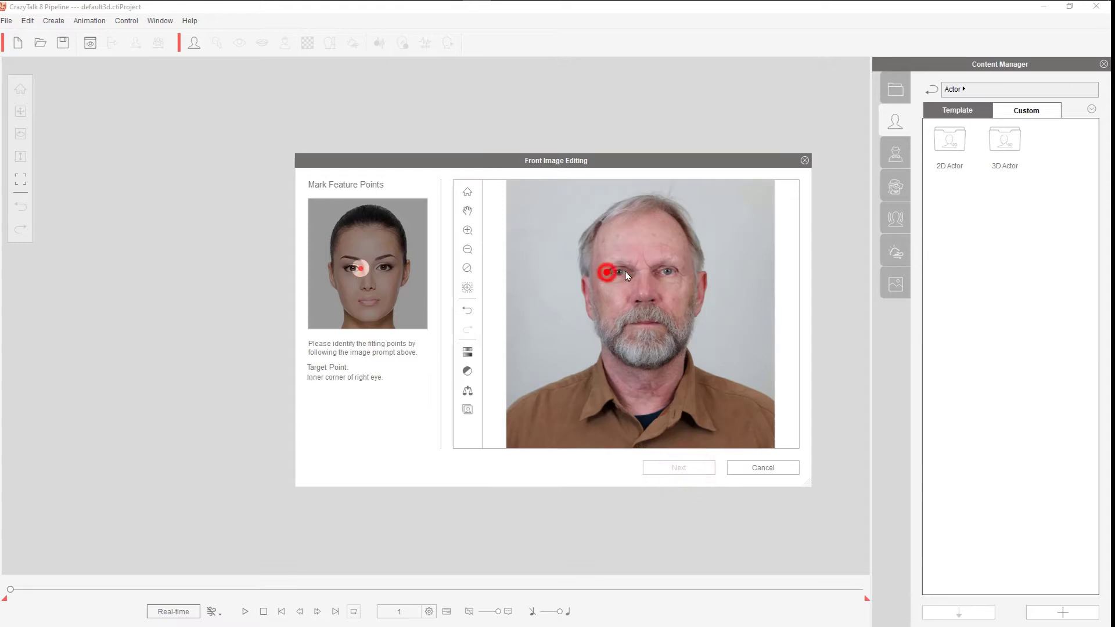
Mark facial feature points on the man's front photo and choose the Male Base profile
{"action": "left_click", "coordinate": [646, 294]}
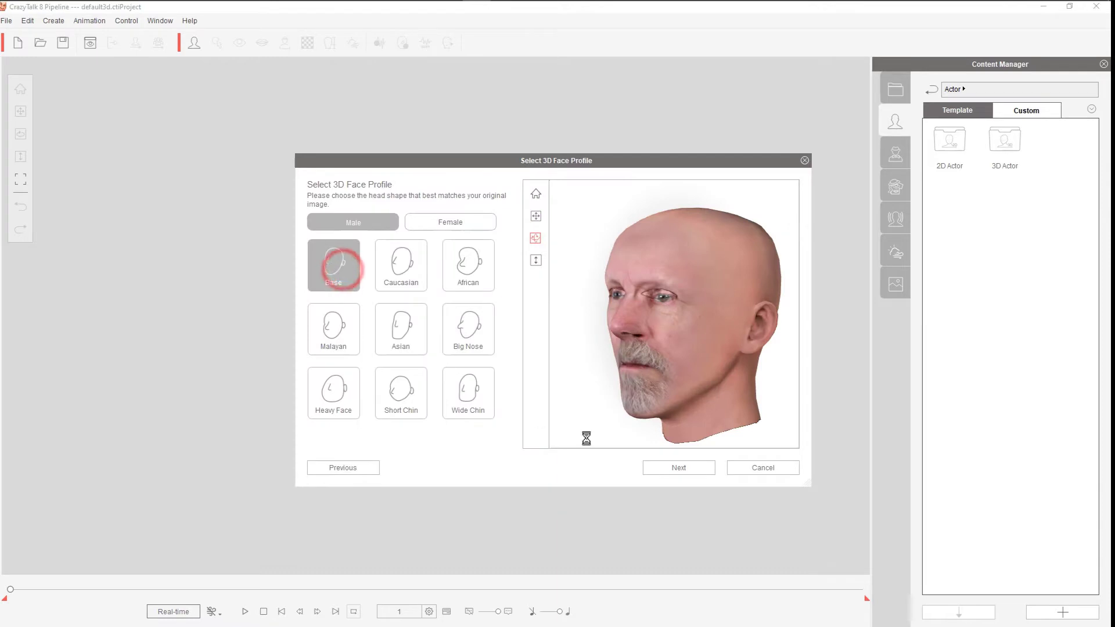
{"action": "left_click", "coordinate": [679, 467]}
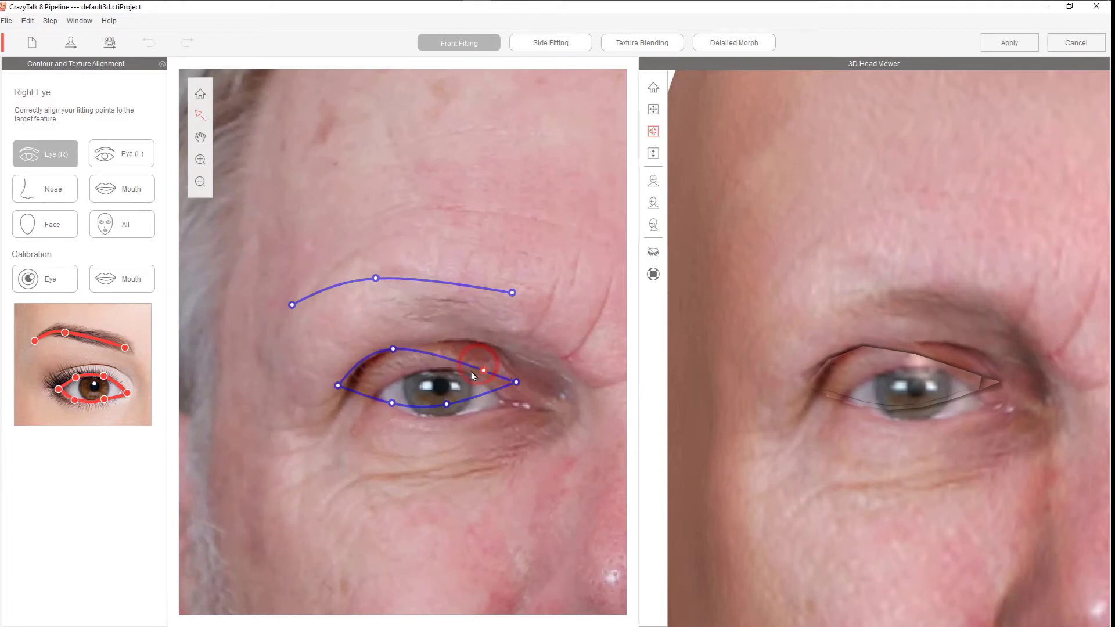
Fit the right-eye and nose contour points, then apply the blended head to the actor
{"action": "left_click", "coordinate": [45, 189]}
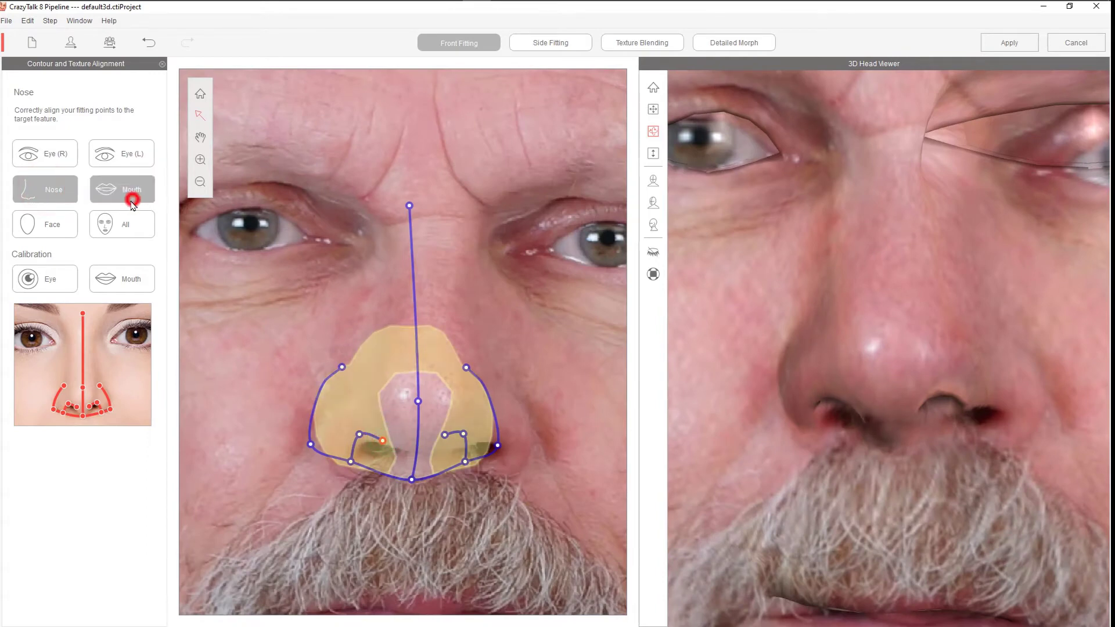
{"action": "left_click", "coordinate": [642, 42]}
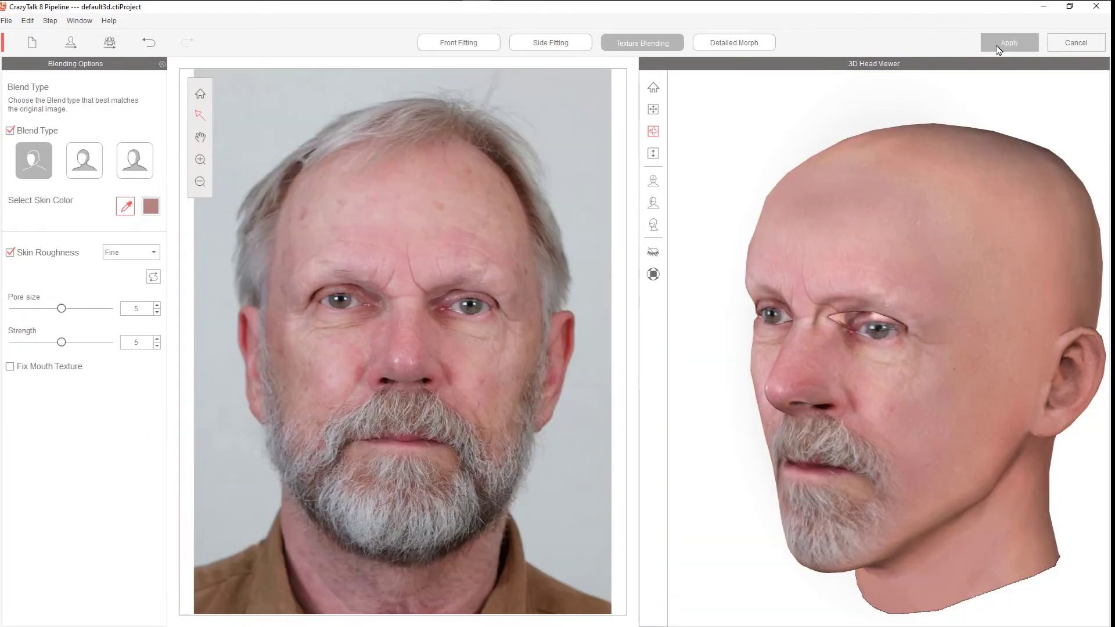
{"action": "left_click", "coordinate": [1008, 42]}
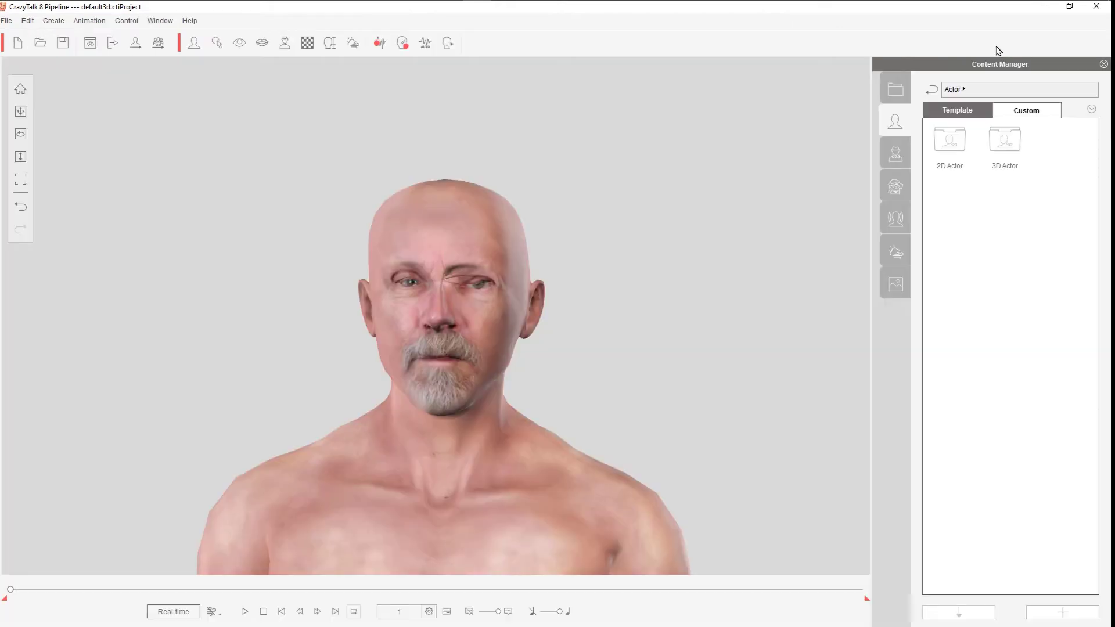
{"action": "mouse_move", "coordinate": [65, 63]}
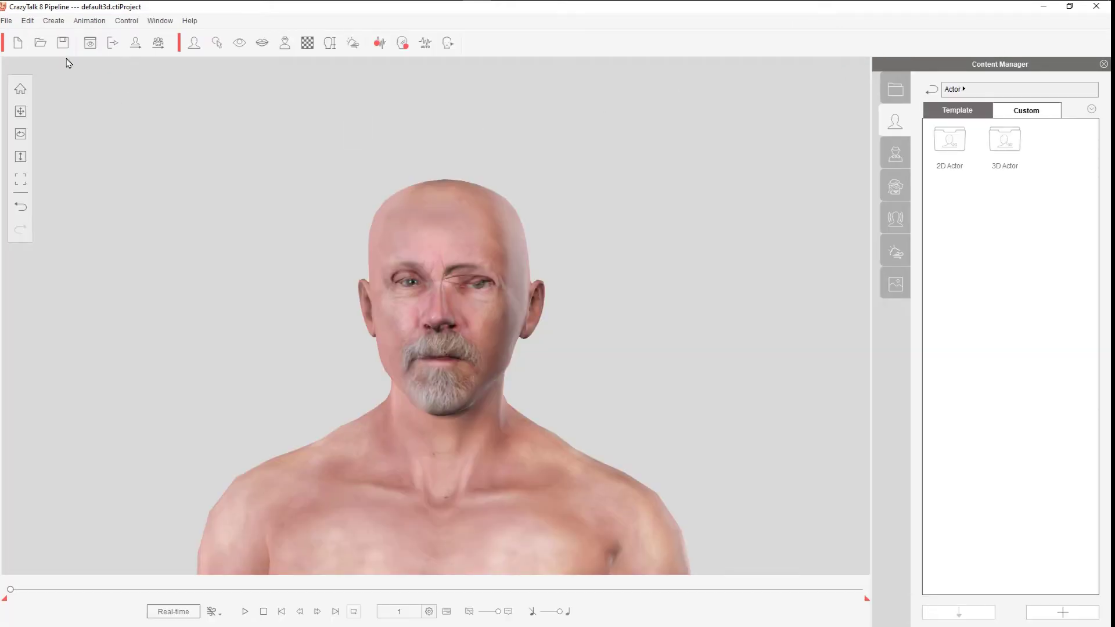
Export the head as RLHead with the right eye texture selected
{"action": "left_click", "coordinate": [9, 21]}
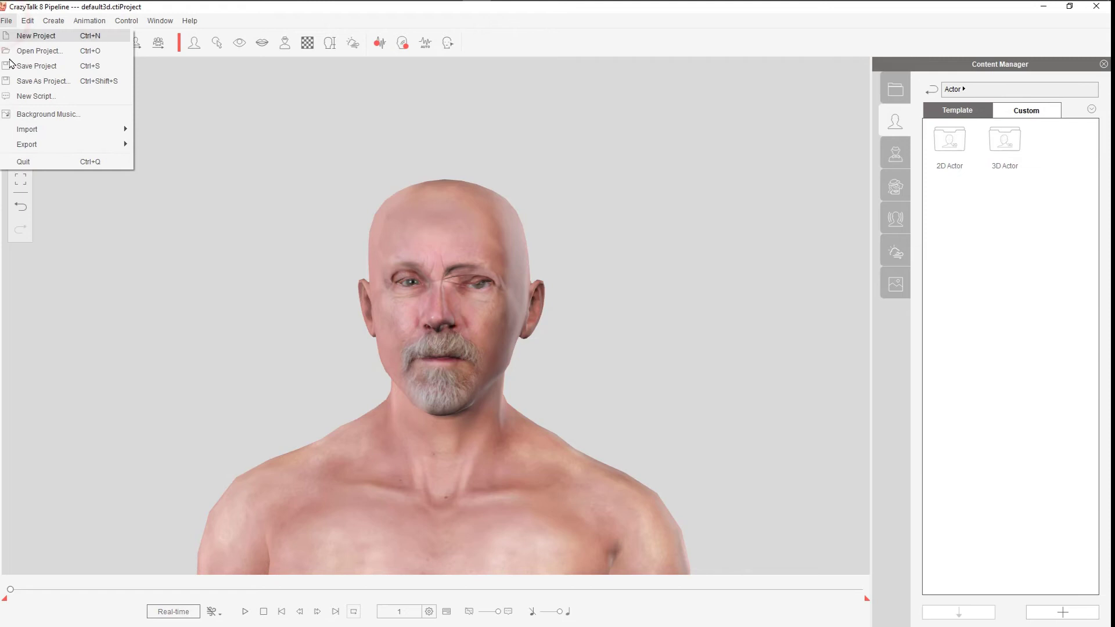
{"action": "mouse_move", "coordinate": [27, 144]}
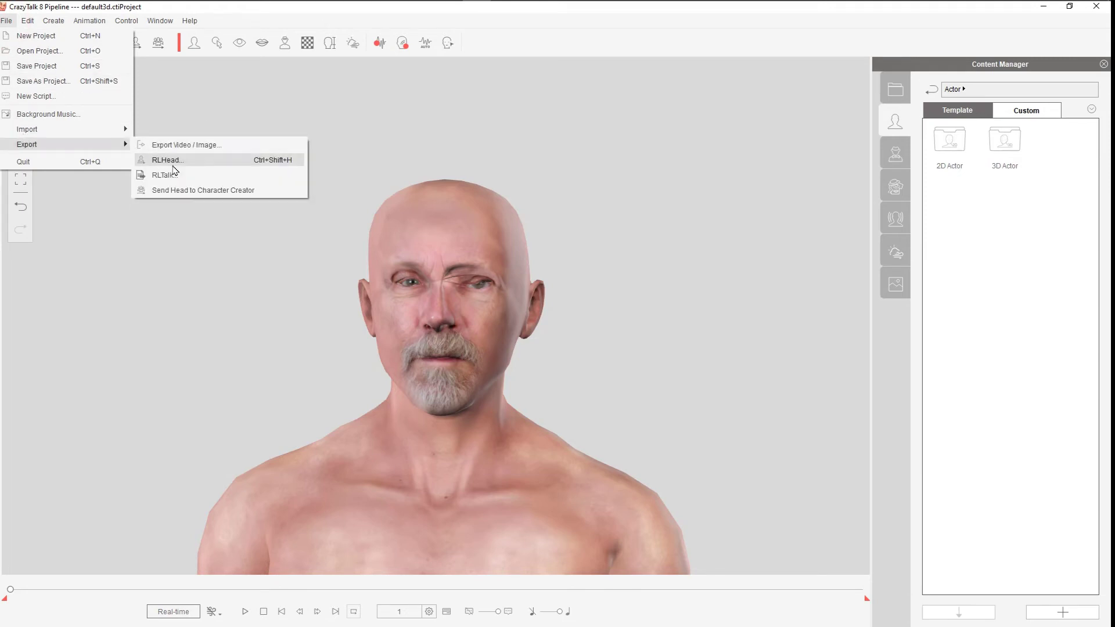
{"action": "left_click", "coordinate": [167, 159]}
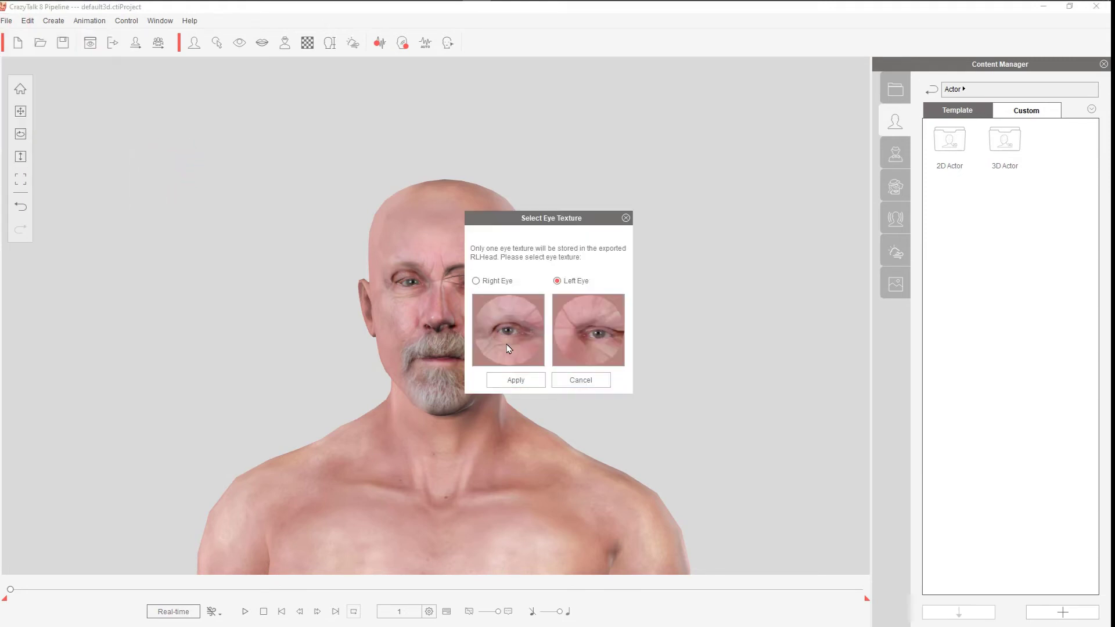
{"action": "left_click", "coordinate": [514, 380]}
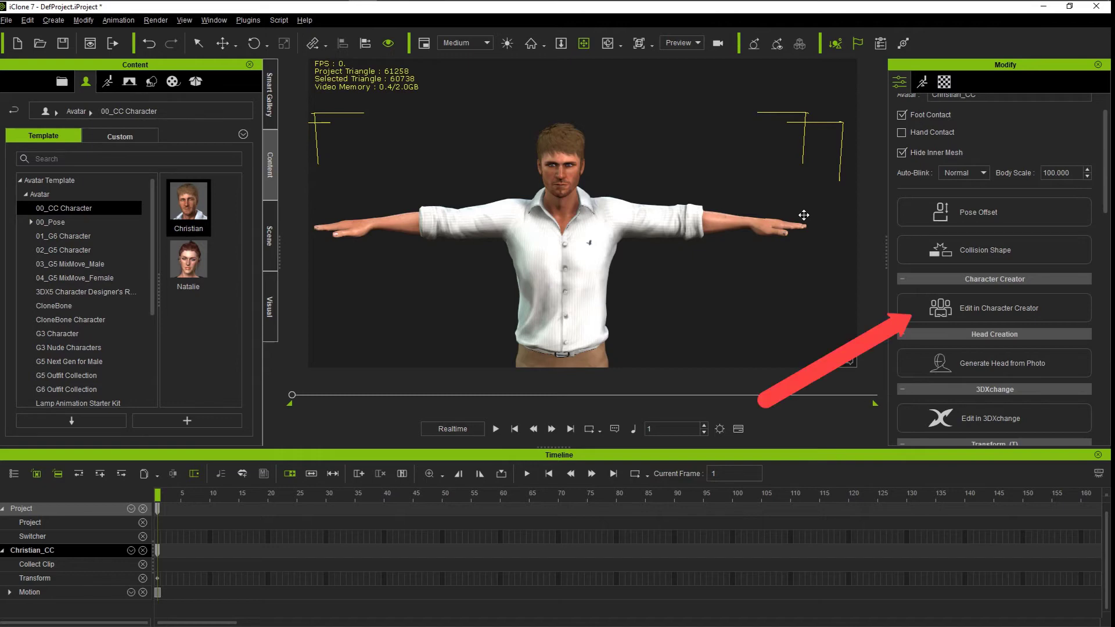
Transfer Christian to Character Creator 3 with Edit in Character Creator
{"action": "left_click", "coordinate": [980, 307]}
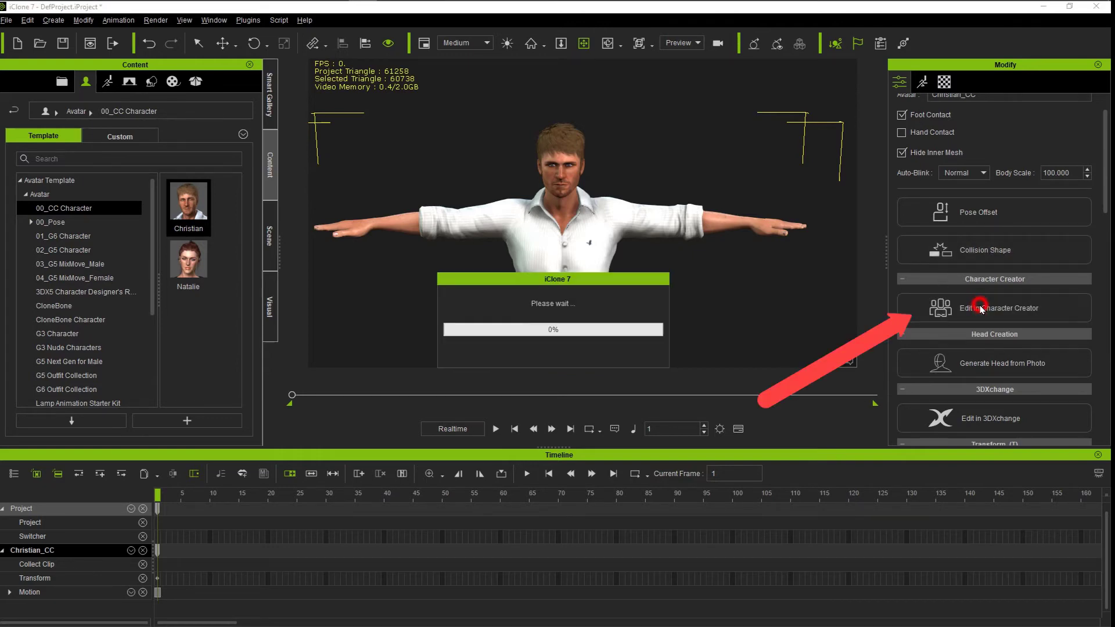
{"action": "left_click", "coordinate": [981, 307]}
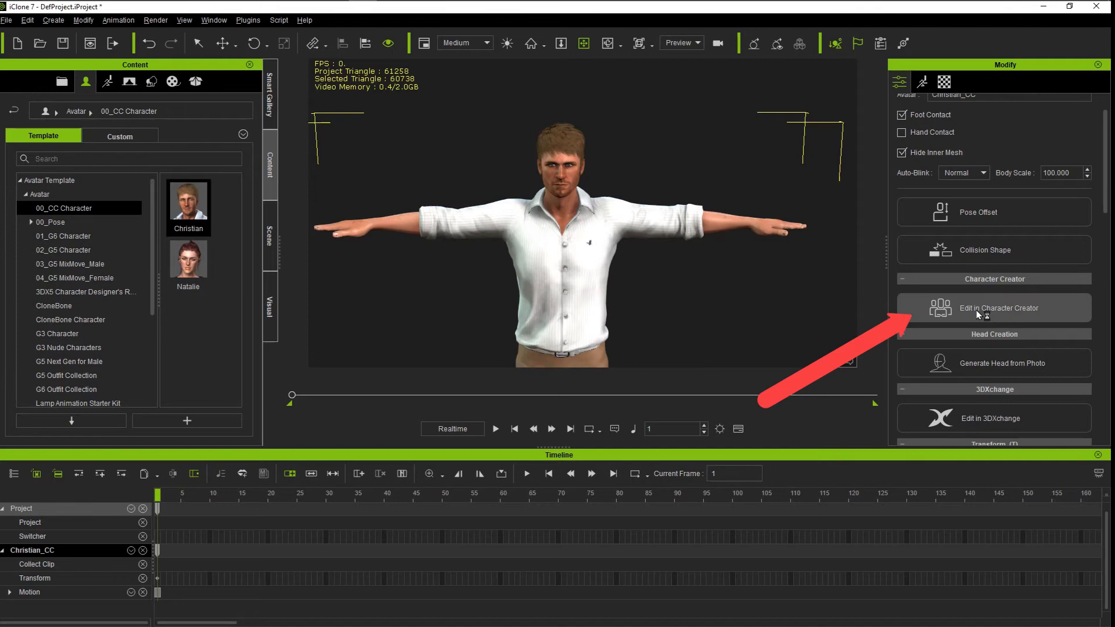
{"action": "left_click", "coordinate": [993, 307]}
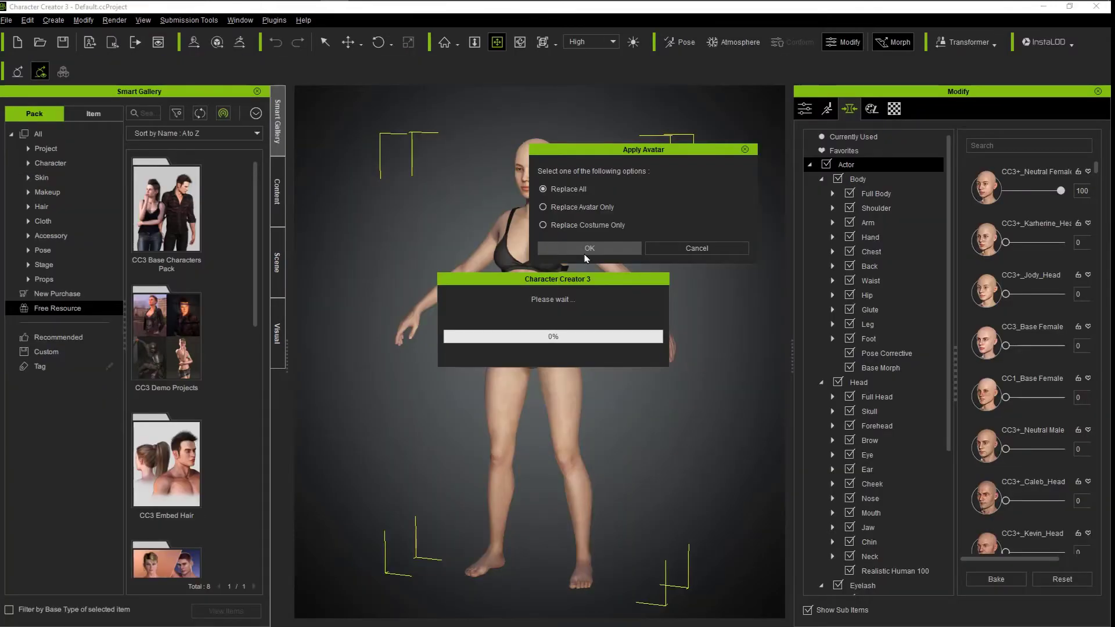
Confirm Replace All so Christian replaces the default Character Creator avatar
{"action": "left_click", "coordinate": [589, 247]}
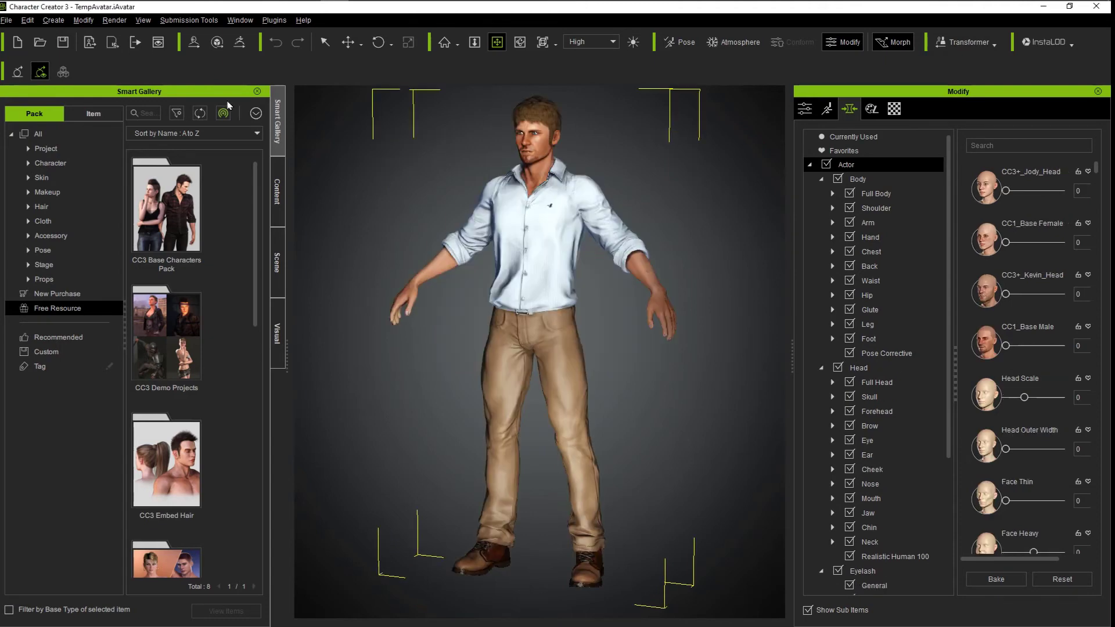
{"action": "left_click", "coordinate": [8, 21]}
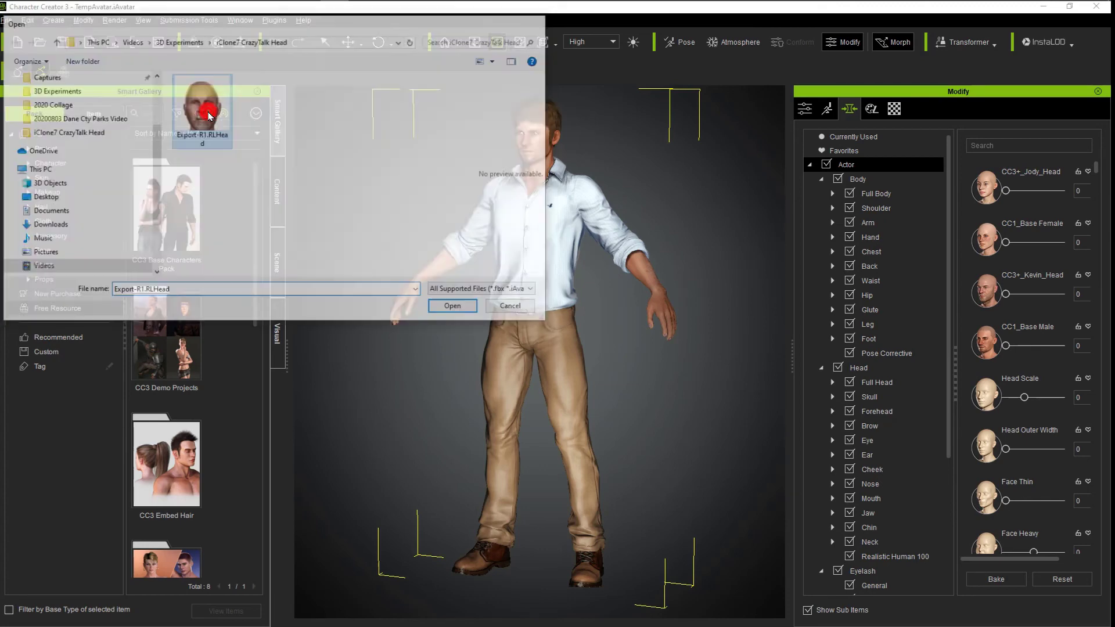
Import Export-R1.RLHead with Head Only texture and head color applied to the body
{"action": "left_click", "coordinate": [452, 306]}
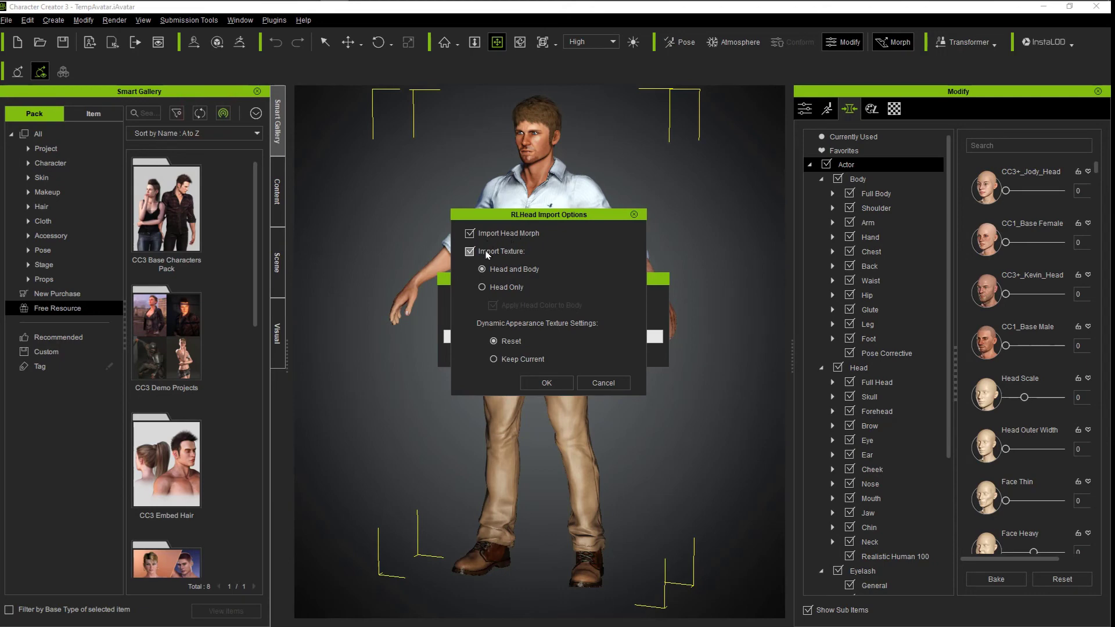
{"action": "left_click", "coordinate": [493, 286]}
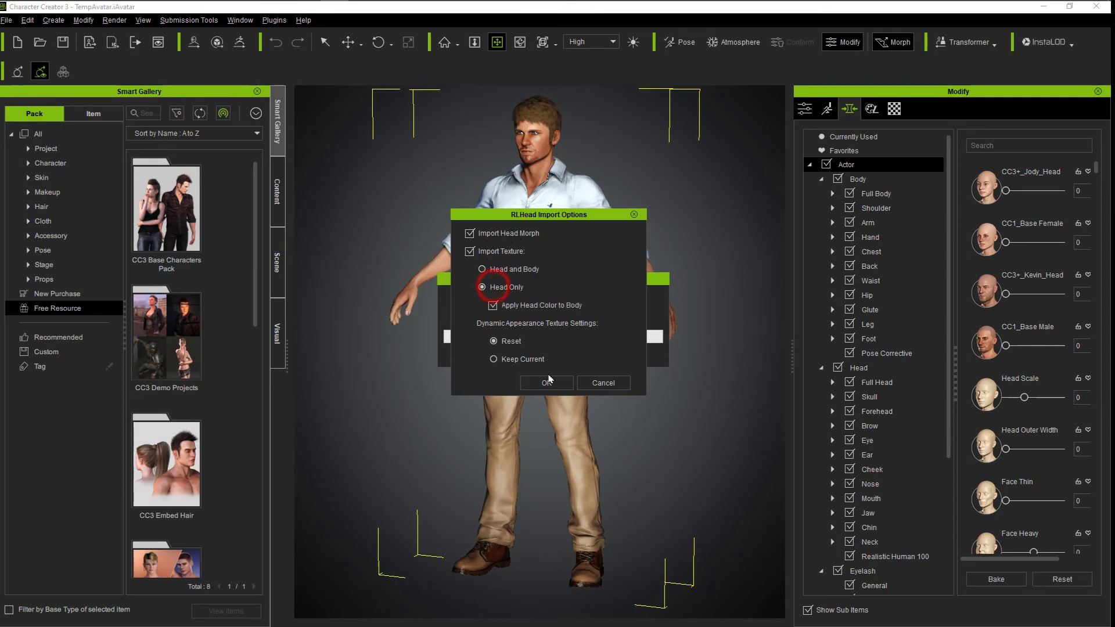
{"action": "left_click", "coordinate": [546, 383]}
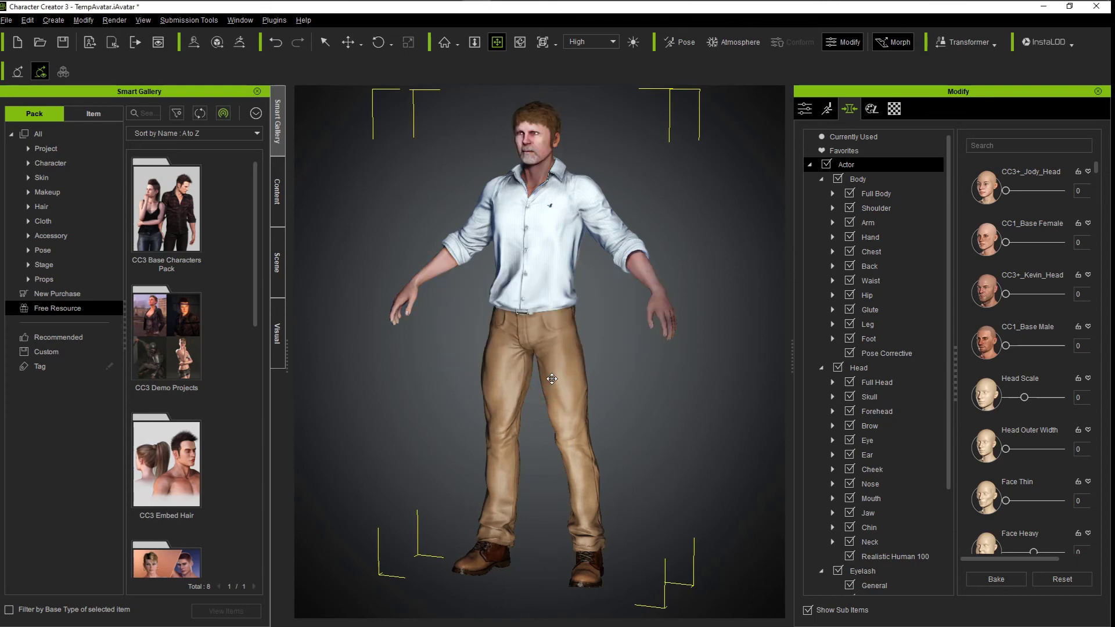
{"action": "mouse_move", "coordinate": [1029, 217]}
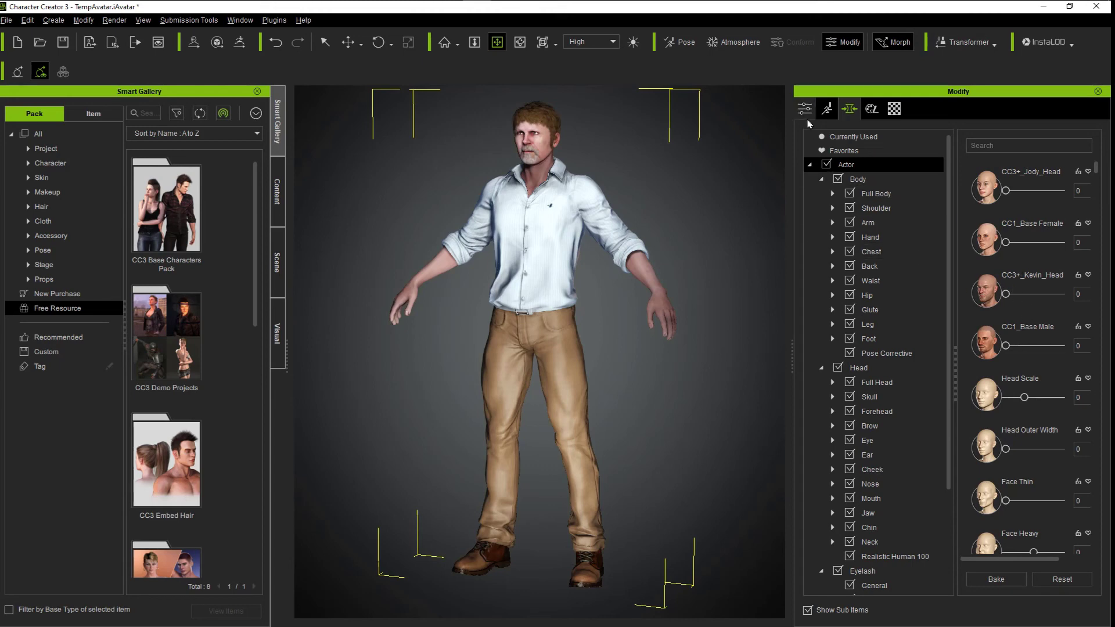
{"action": "left_click", "coordinate": [803, 109]}
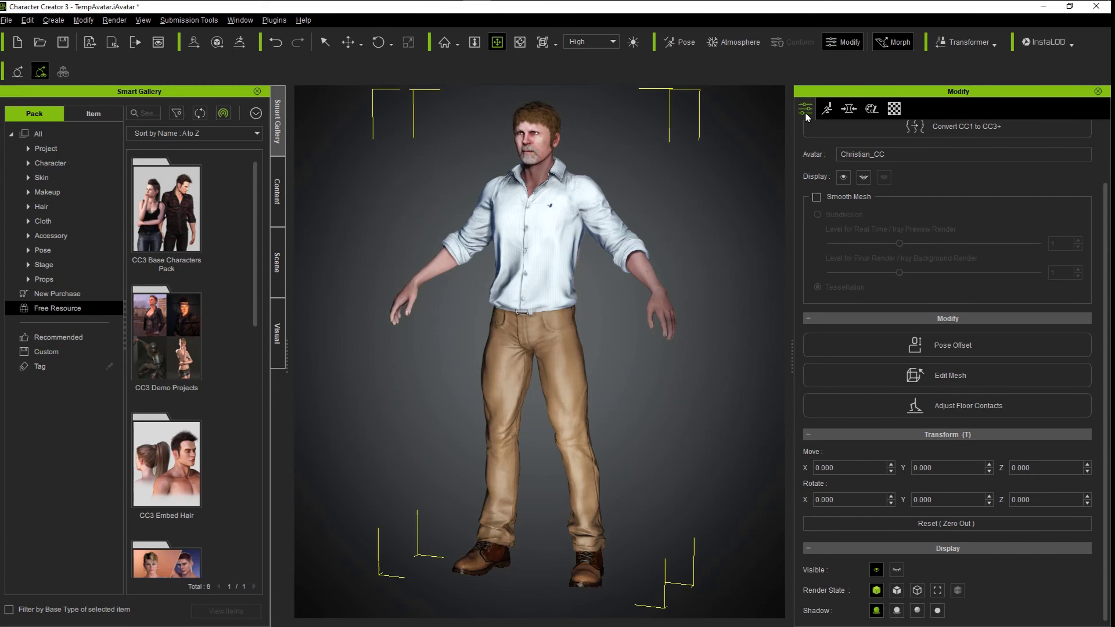
{"action": "mouse_move", "coordinate": [804, 111]}
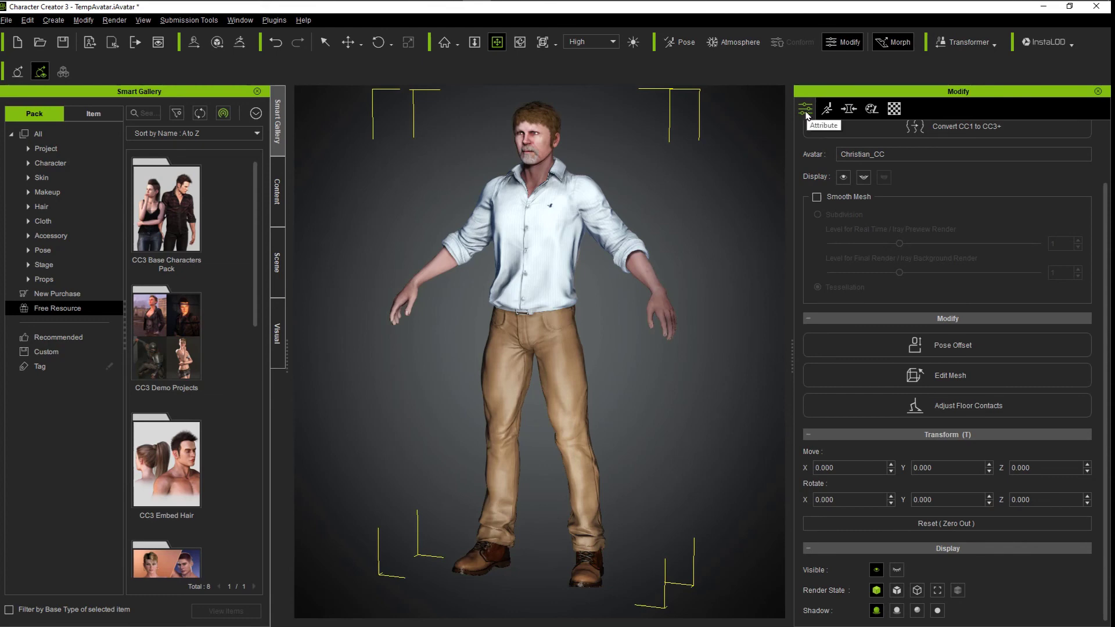
Convert Christian from CC1 to CC3+, baking textures at 4K
{"action": "left_click", "coordinate": [966, 127]}
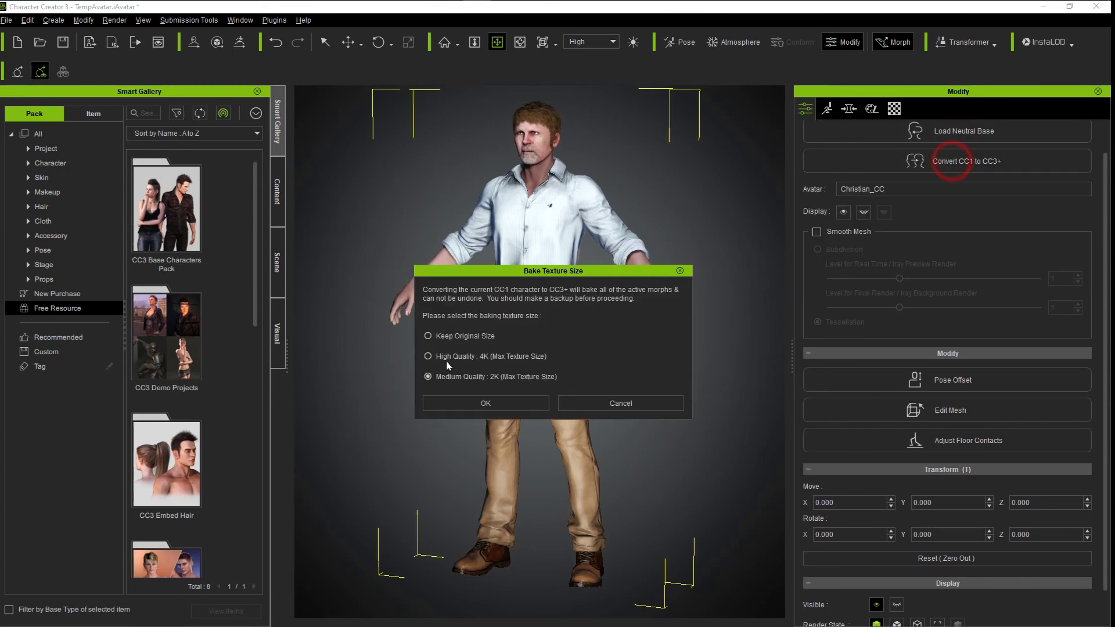
{"action": "left_click", "coordinate": [485, 403]}
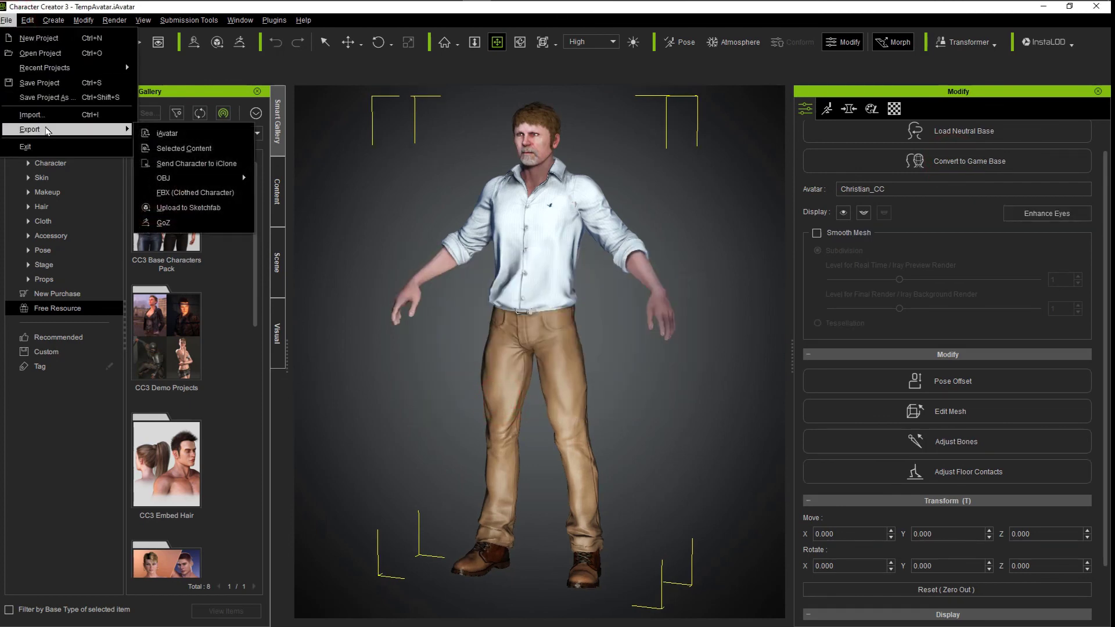
{"action": "mouse_move", "coordinate": [196, 163]}
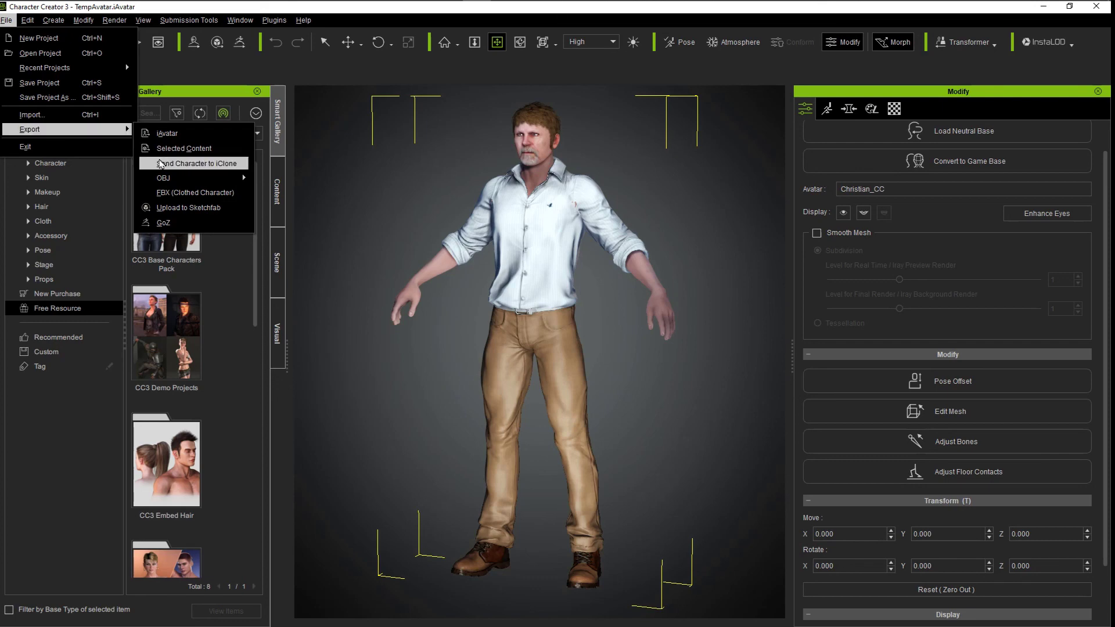
Send Christian back to iClone 7 via File > Export > Send Character to iClone
{"action": "left_click", "coordinate": [195, 163]}
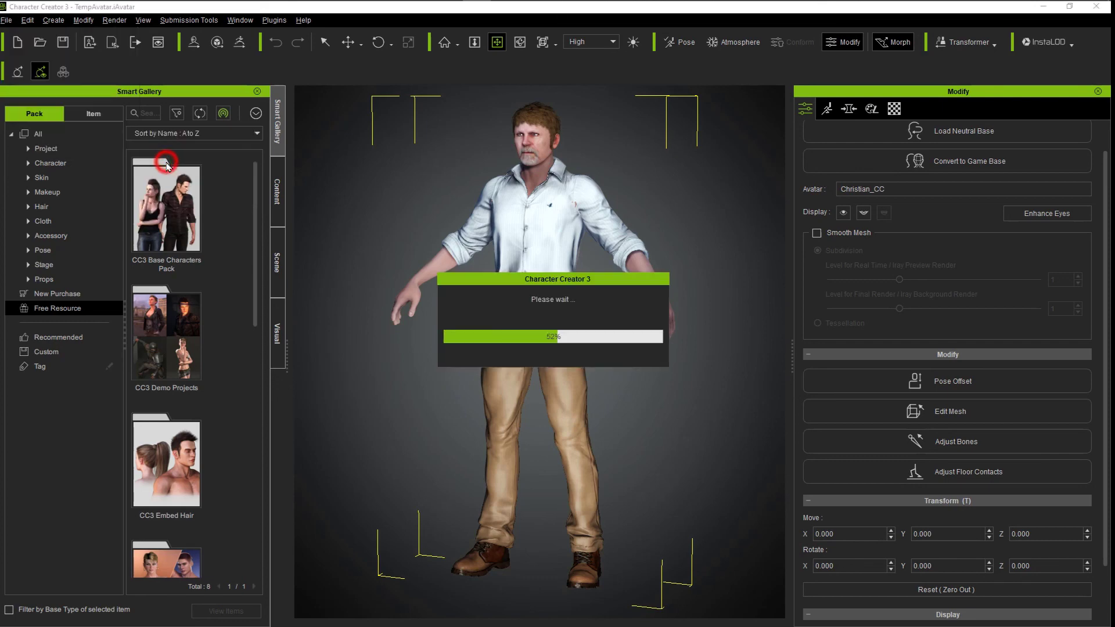